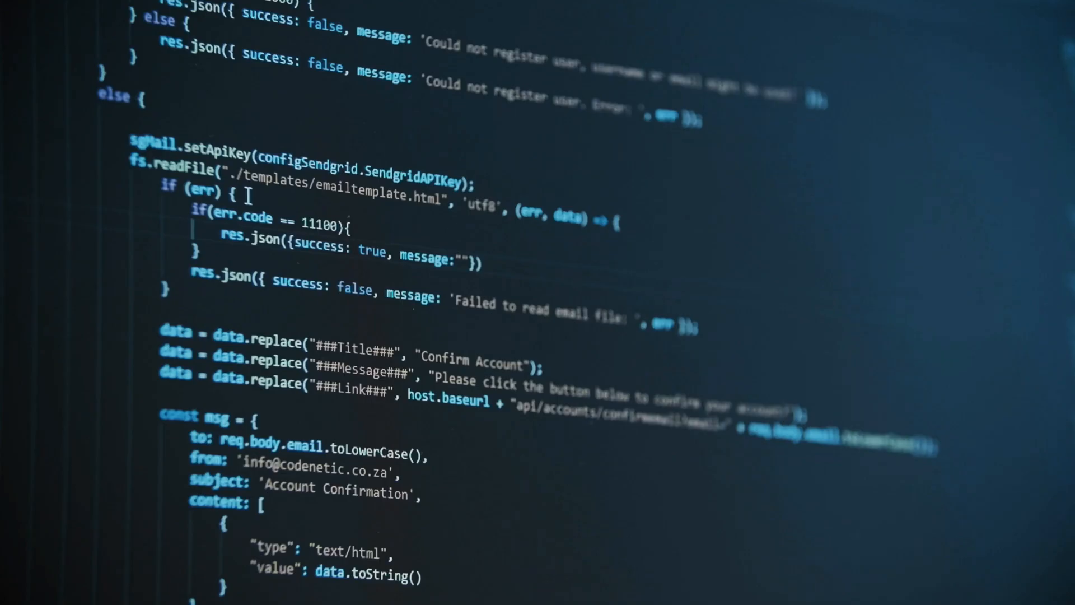
# - Slice the Mjolnir handle in Cura and inspect the layer preview, estimating 3 h 29 min and 34 g
pyautogui.write('Failed wi')
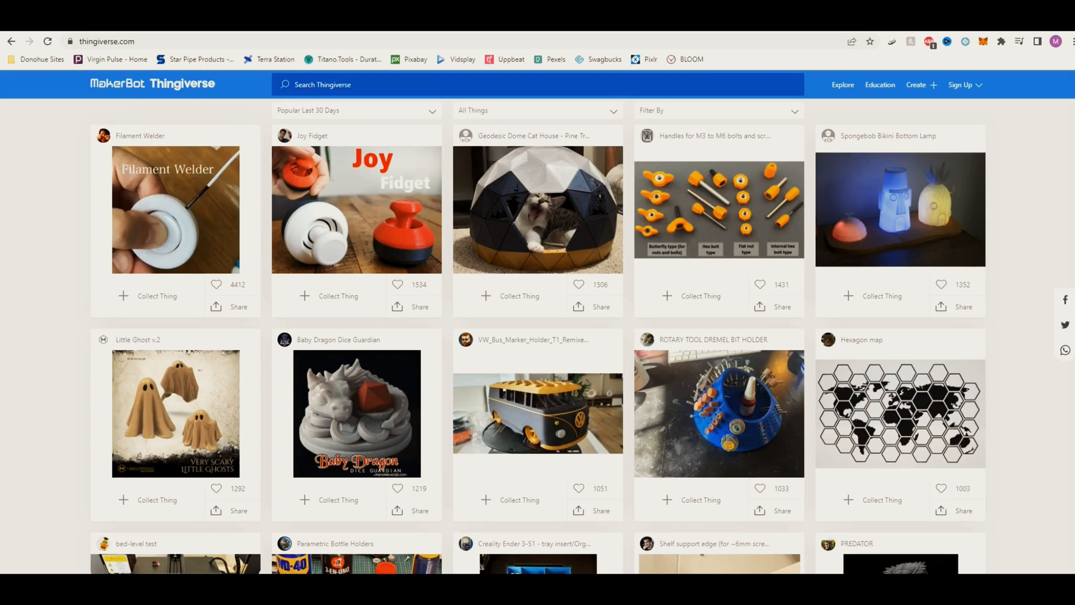
pyautogui.scroll(-3)
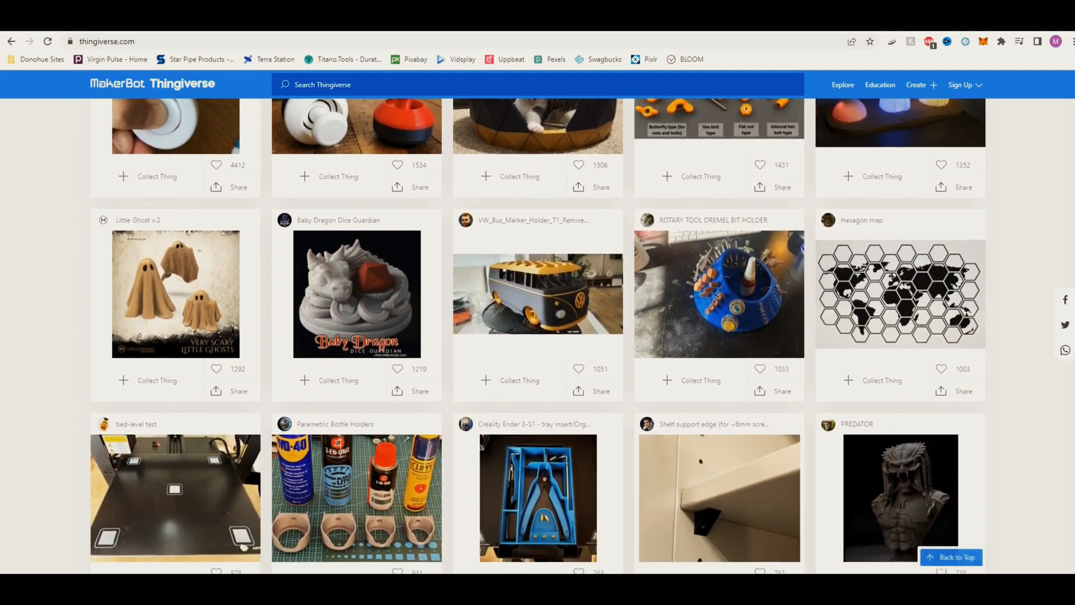
pyautogui.scroll(-3)
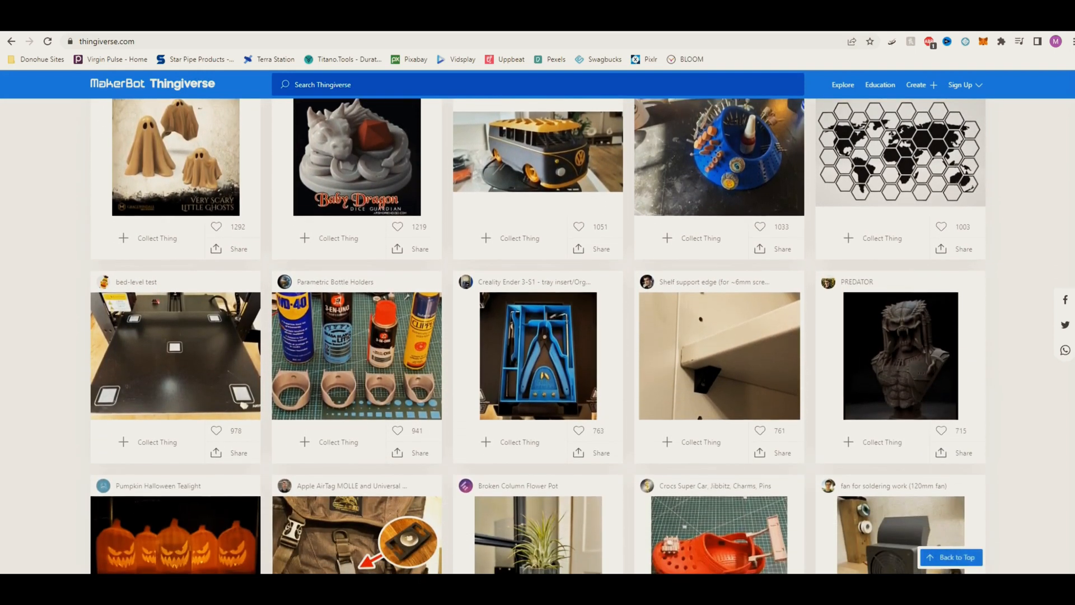
pyautogui.scroll(-3)
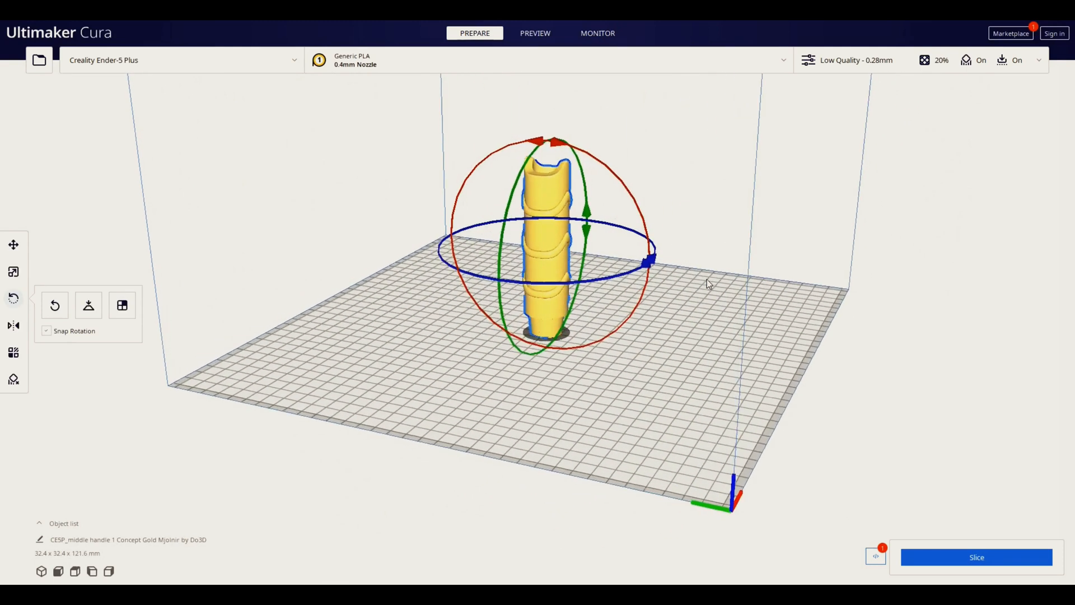
pyautogui.moveTo(707, 283); pyautogui.dragTo(863, 443)
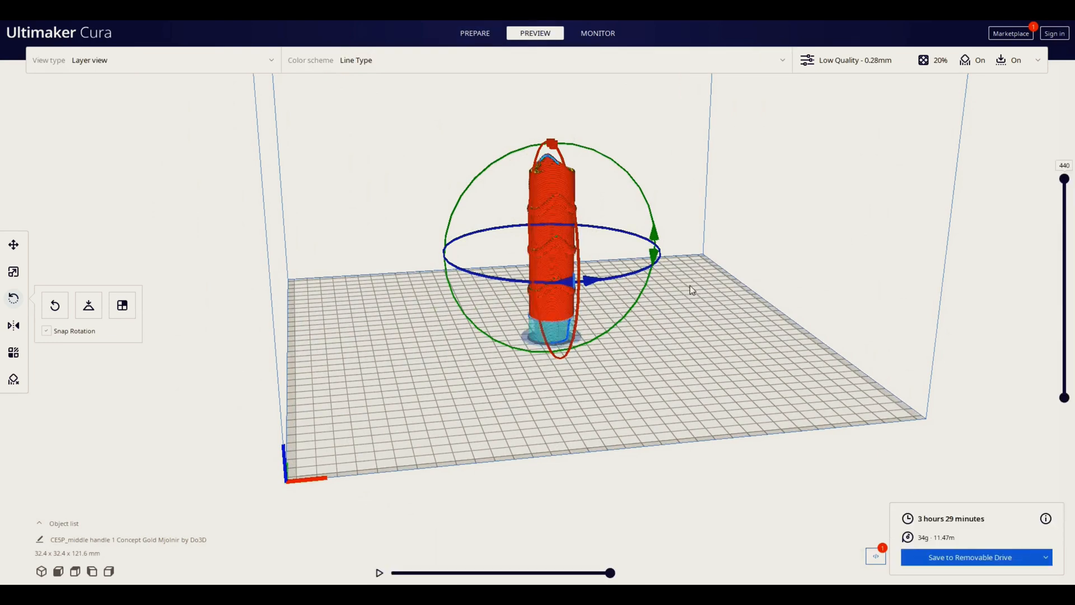
pyautogui.scroll(3)
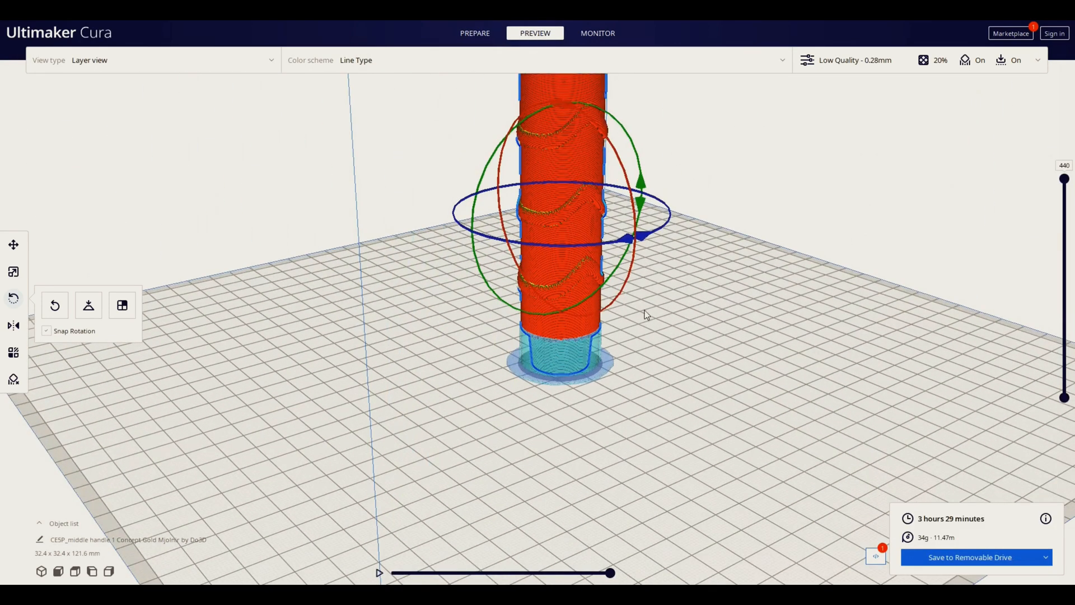
pyautogui.moveTo(645, 316); pyautogui.dragTo(425, 329)
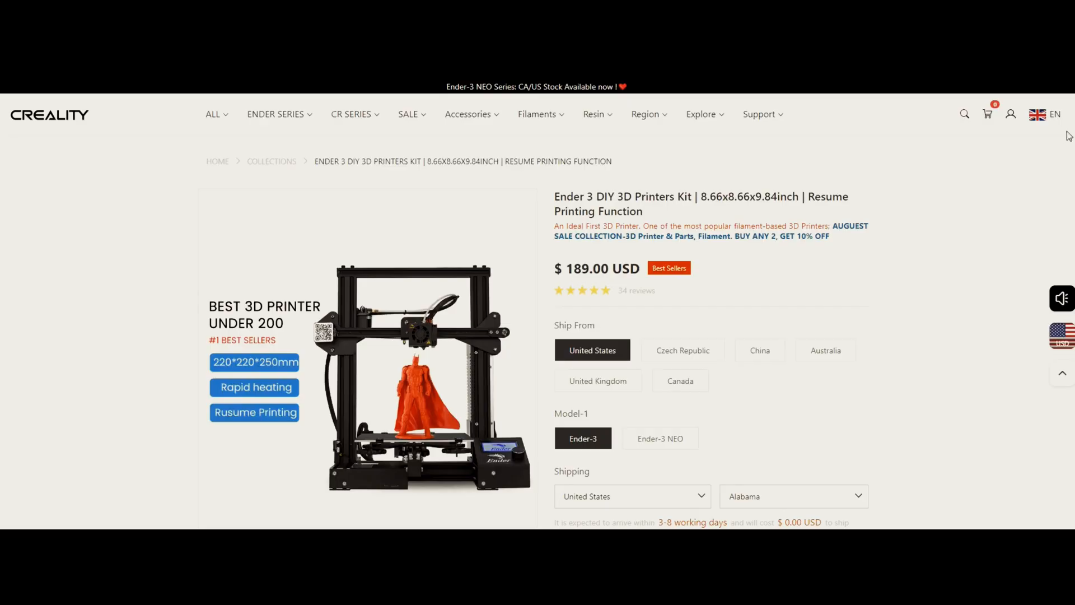
pyautogui.scroll(-3)
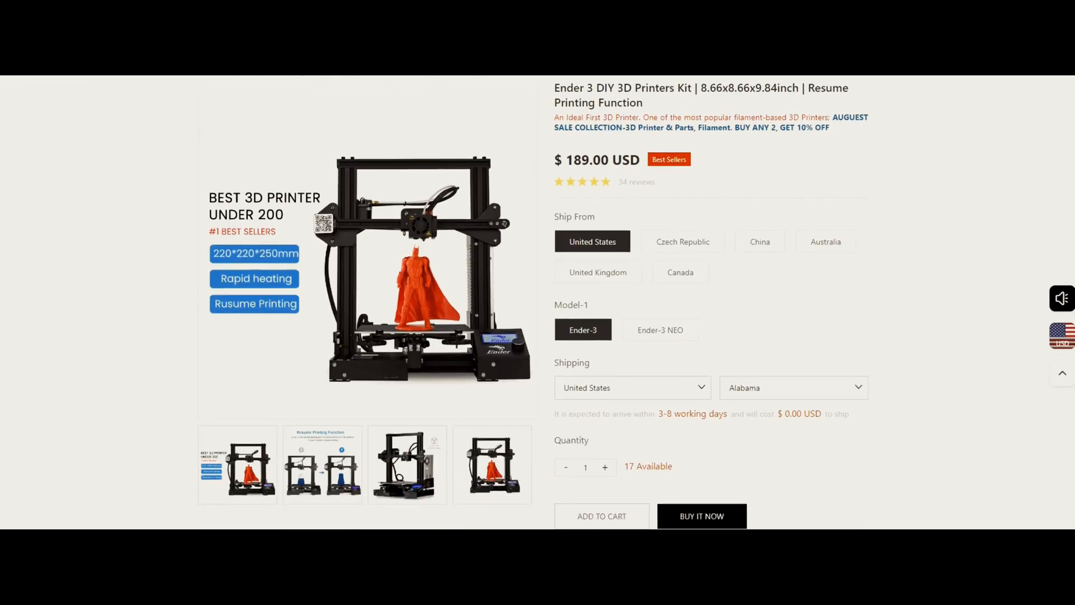
pyautogui.scroll(-3)
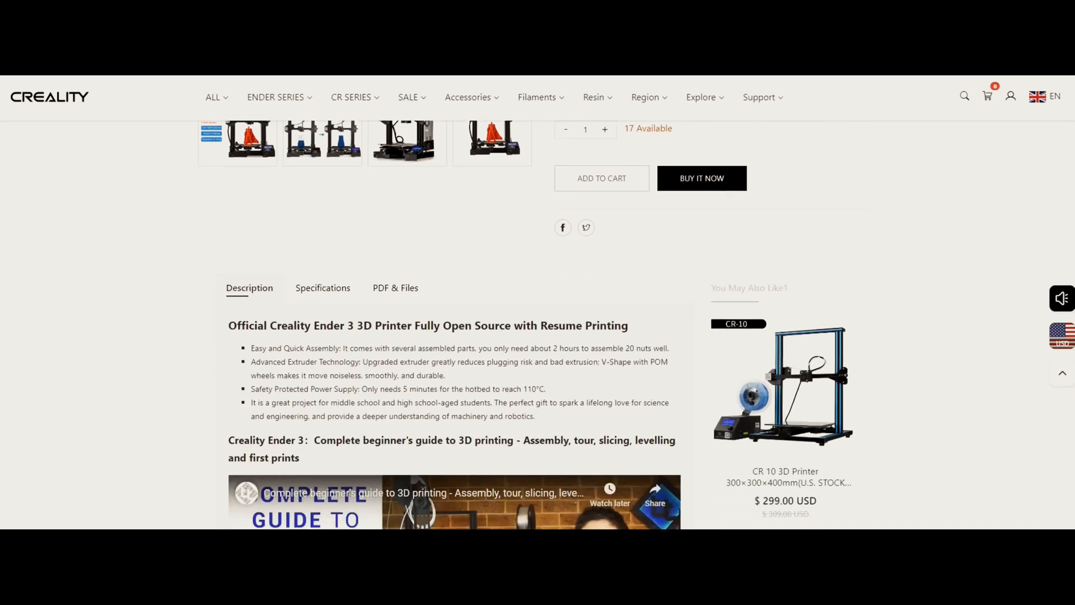
pyautogui.scroll(-3)
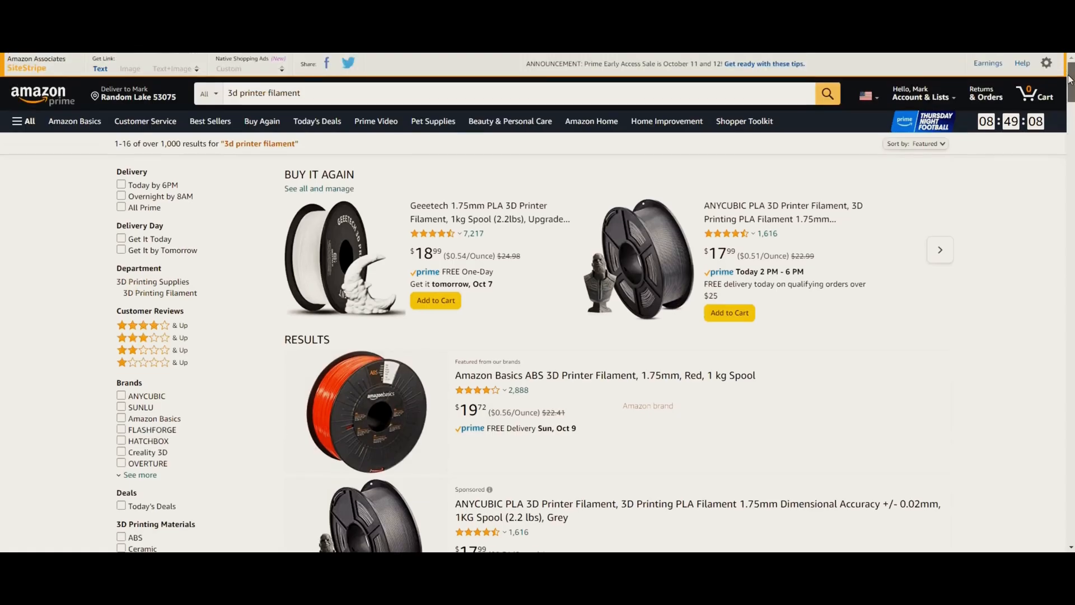
pyautogui.scroll(-3)
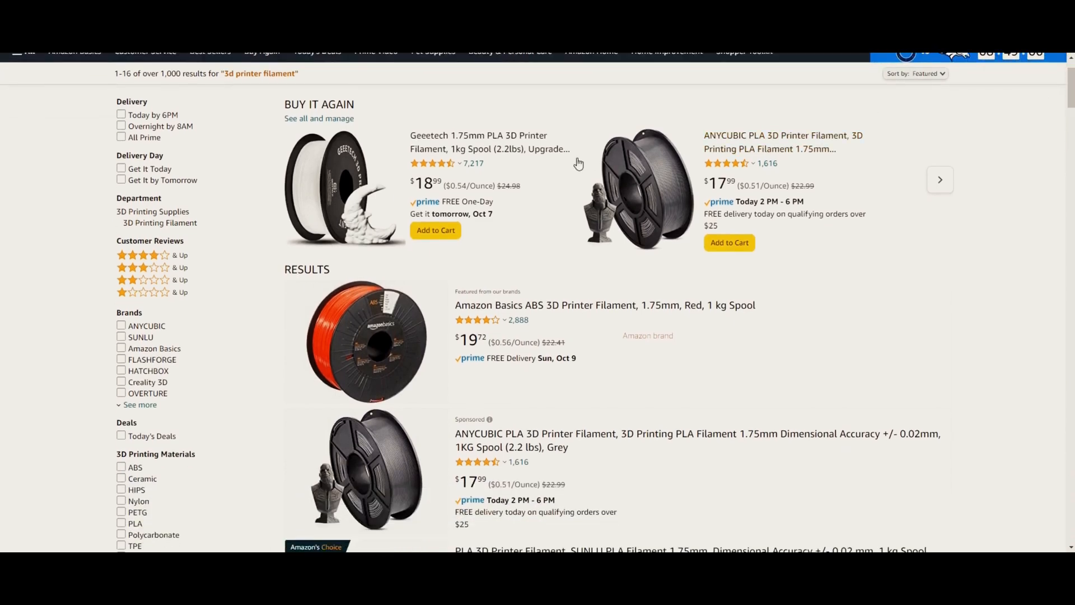